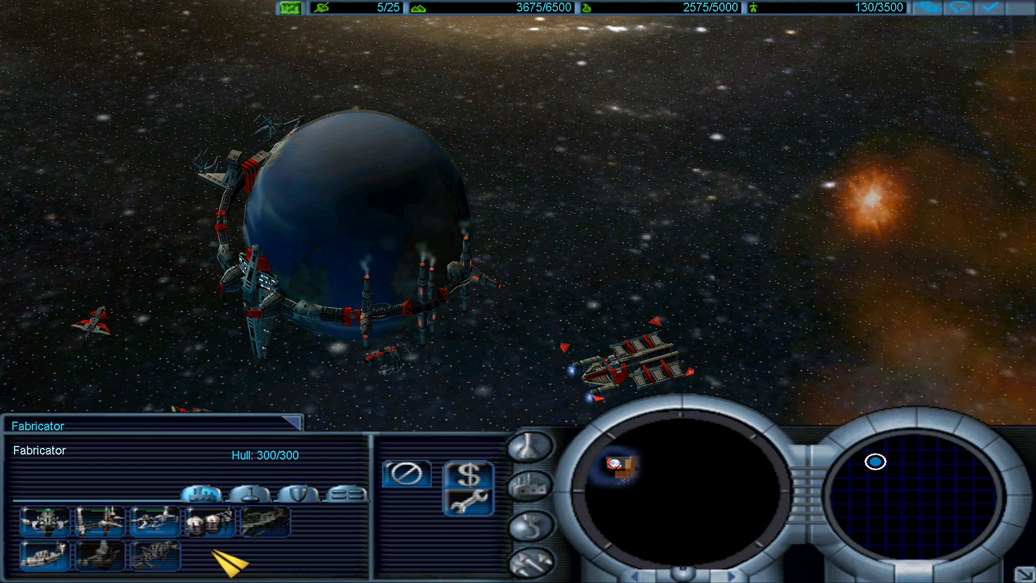
Order the fabricator to build a new structure from its build panel.
click(204, 535)
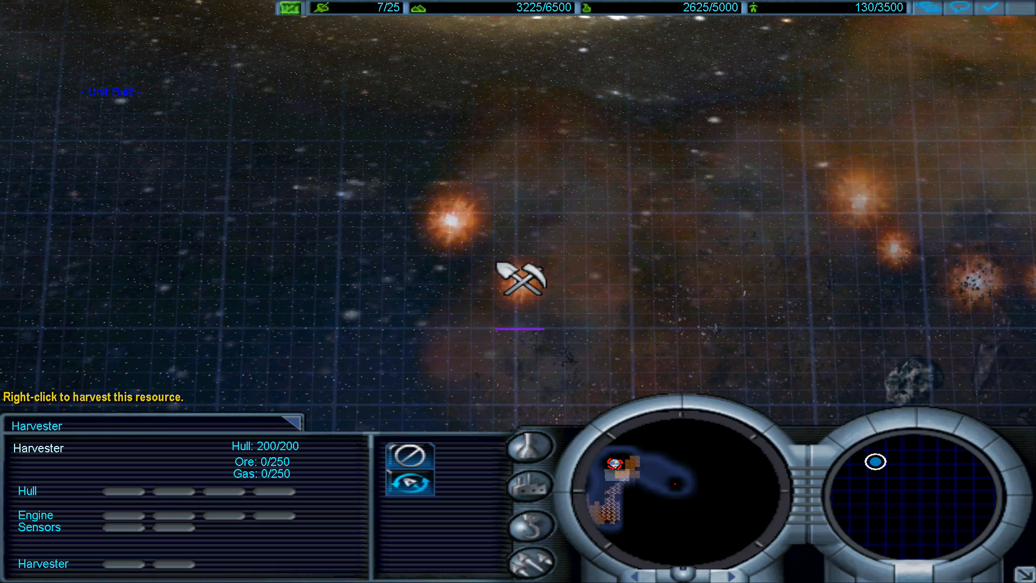
Send the harvester to gather from the orange resource cloud.
right_click(520, 280)
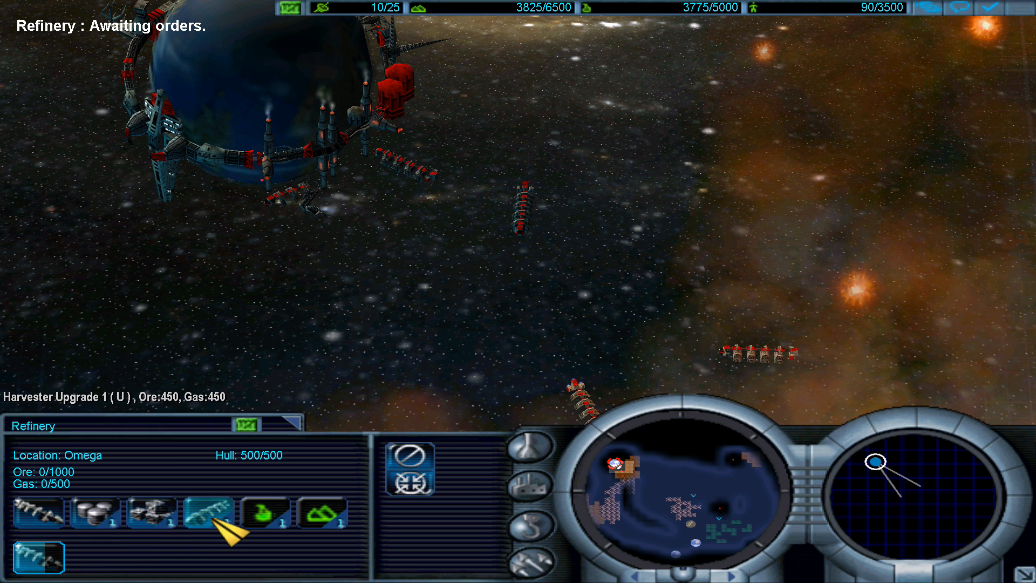
mouse_move(92, 519)
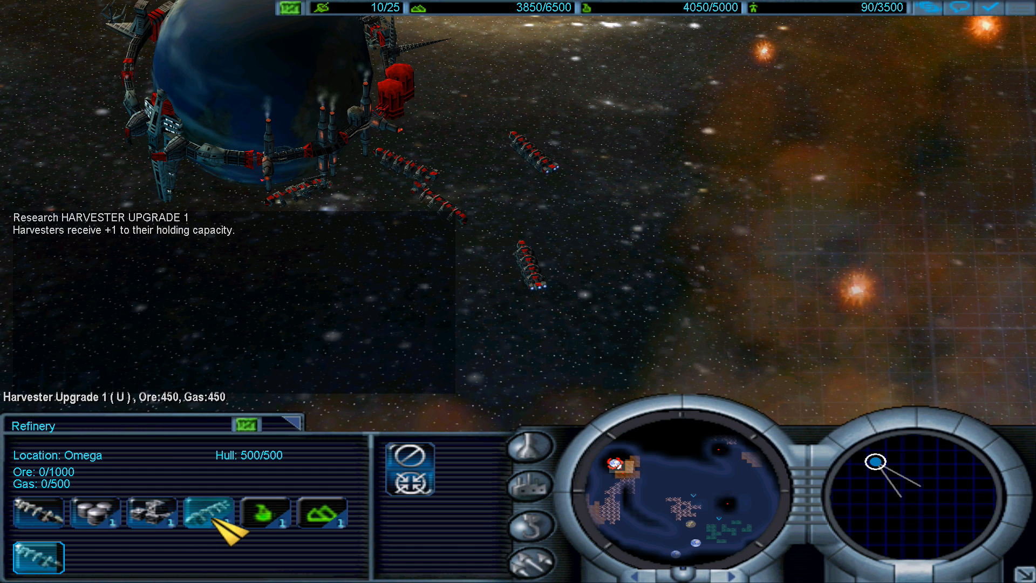
Start researching Harvester Upgrade 1 at the refinery.
click(209, 514)
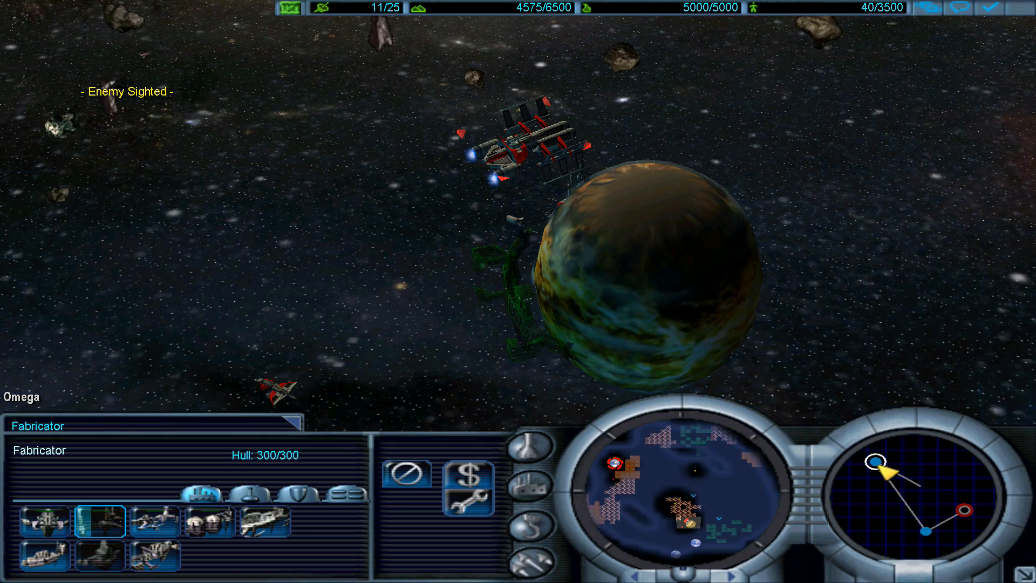
Direct the harvester toward the large asteroid field.
click(622, 245)
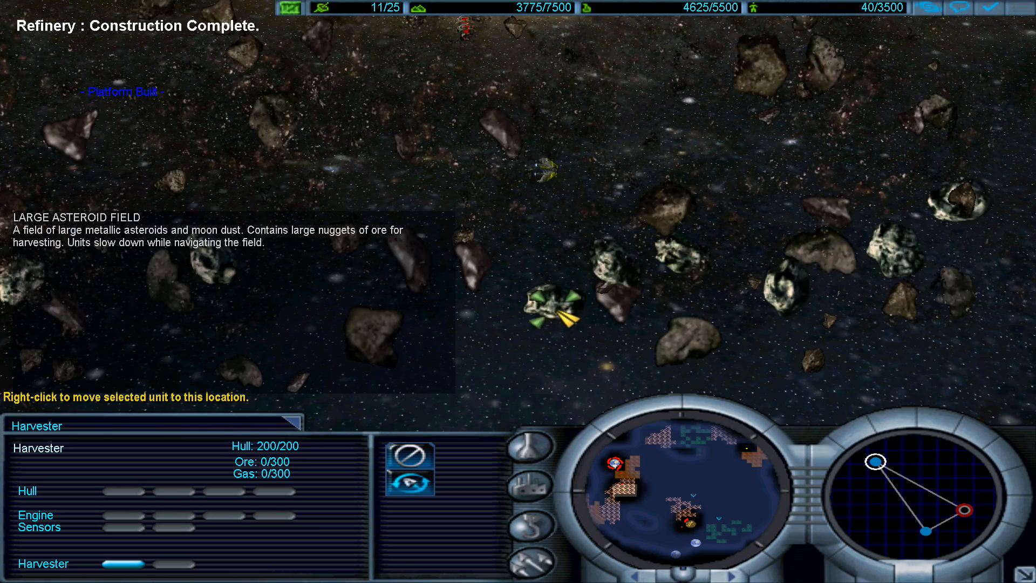
Move the harvester into the asteroid field and set it gathering from the gas nebula.
right_click(512, 295)
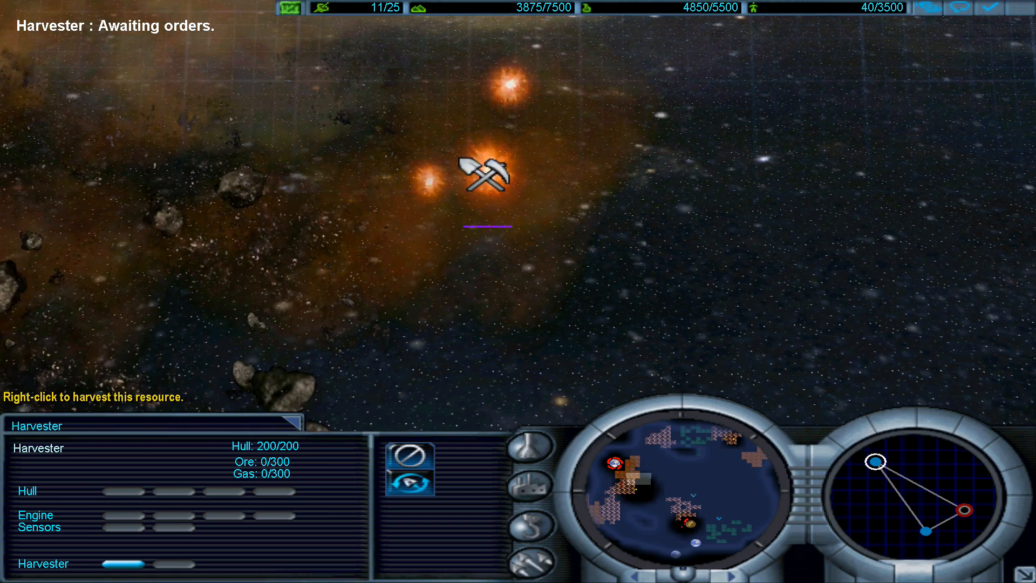
right_click(483, 178)
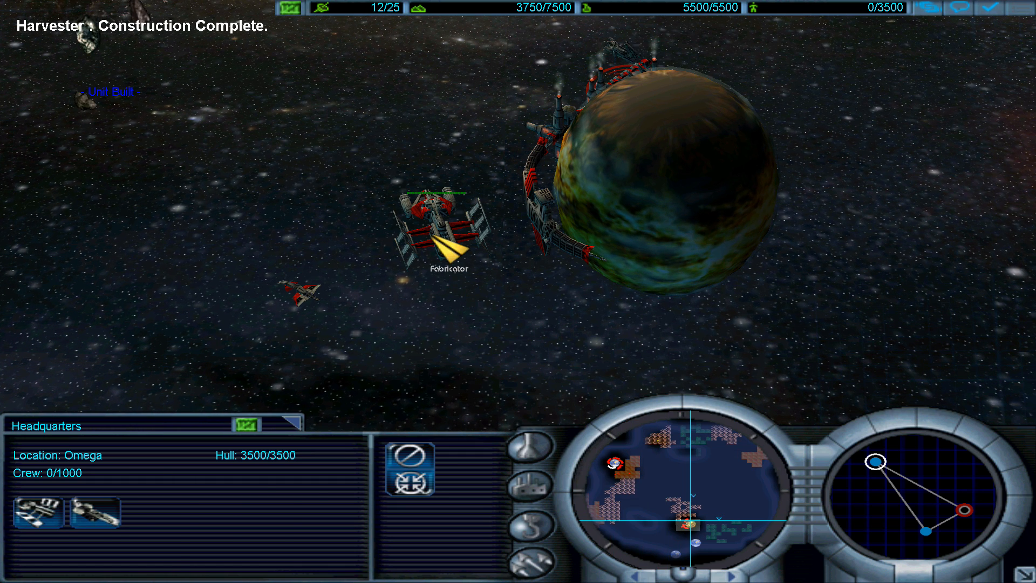
Select the fabricator near Omega and choose a Heavy Shipyard to build.
click(432, 219)
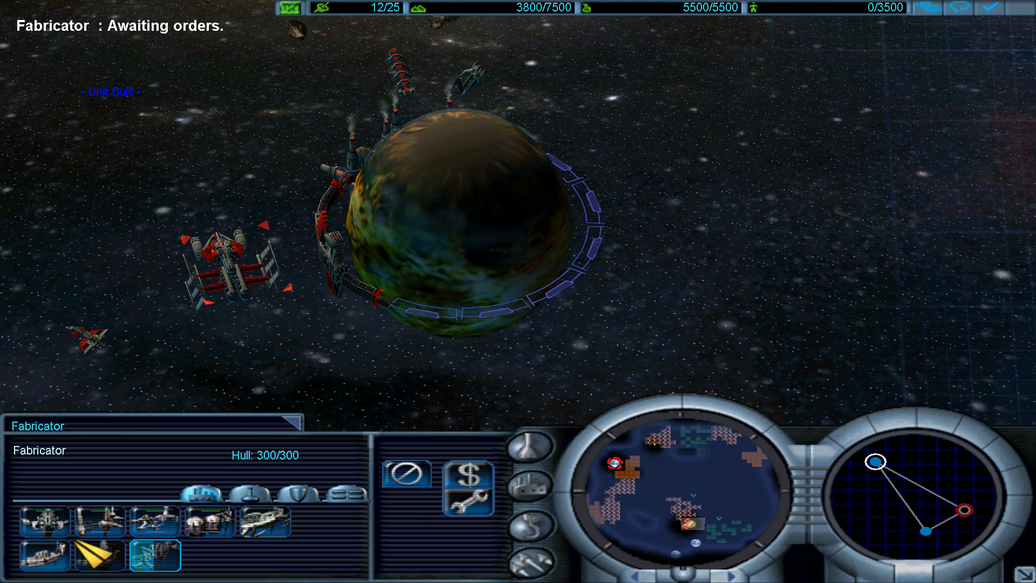
click(228, 269)
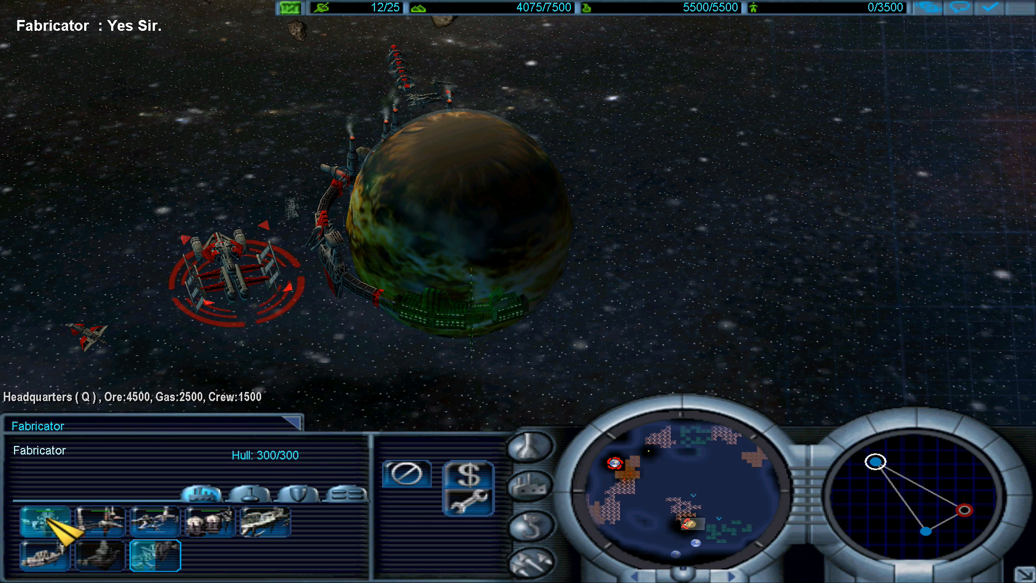
mouse_move(42, 524)
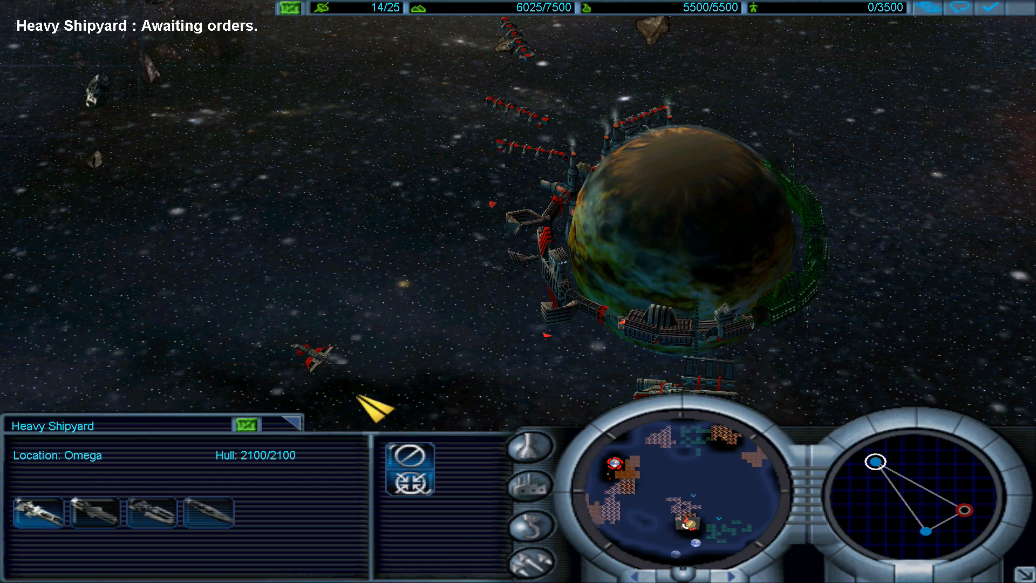
mouse_move(209, 521)
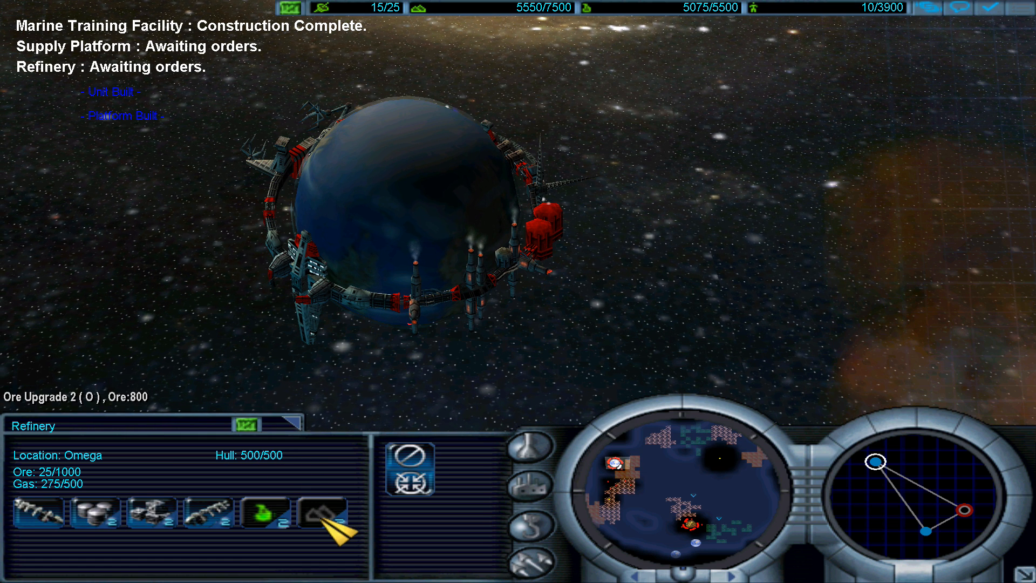
Buy the second ore and gas upgrades and Resupply Upgrade 2 at the refinery.
click(326, 515)
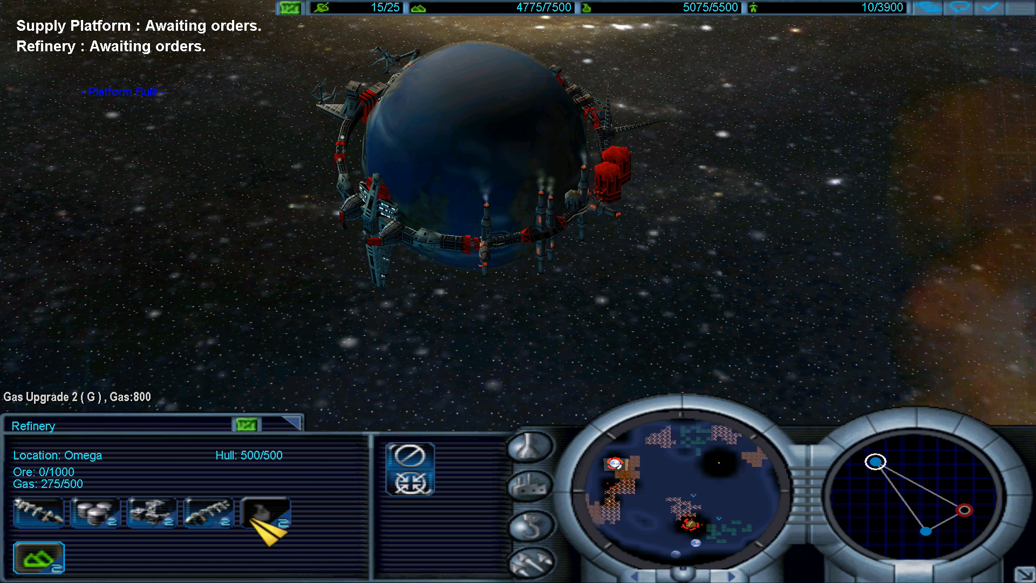
click(153, 518)
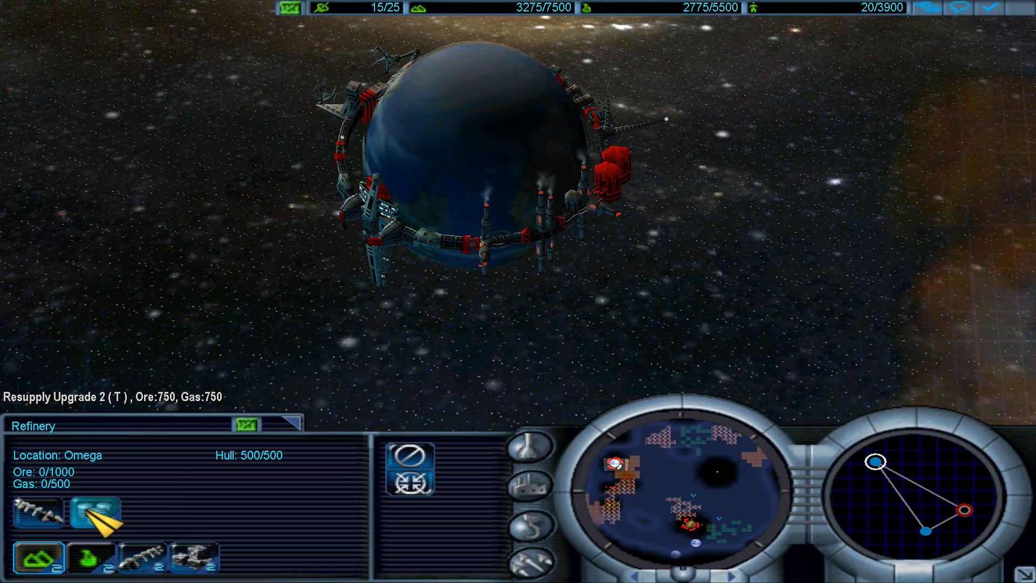
click(101, 517)
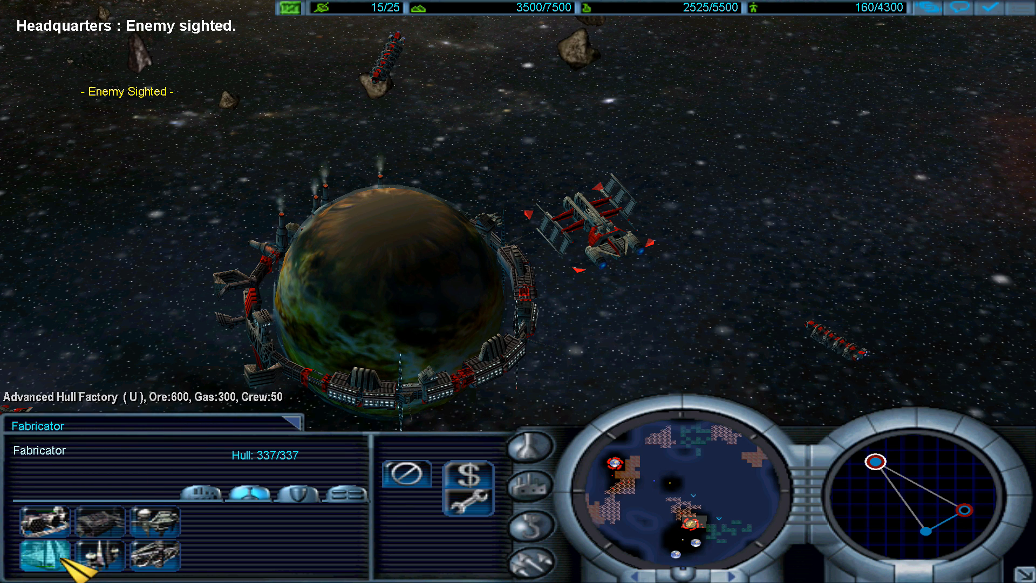
Choose an Advanced Hull Factory for the fabricator to place around Omega 2.
click(97, 554)
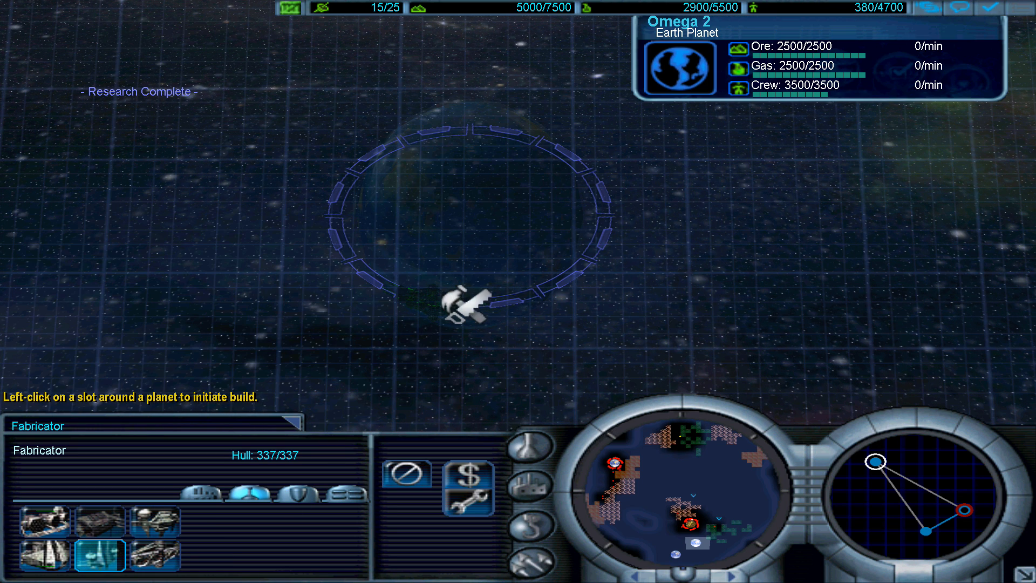
Place the structure in an Omega 2 orbit slot and order an LR Sensor Tower.
click(154, 528)
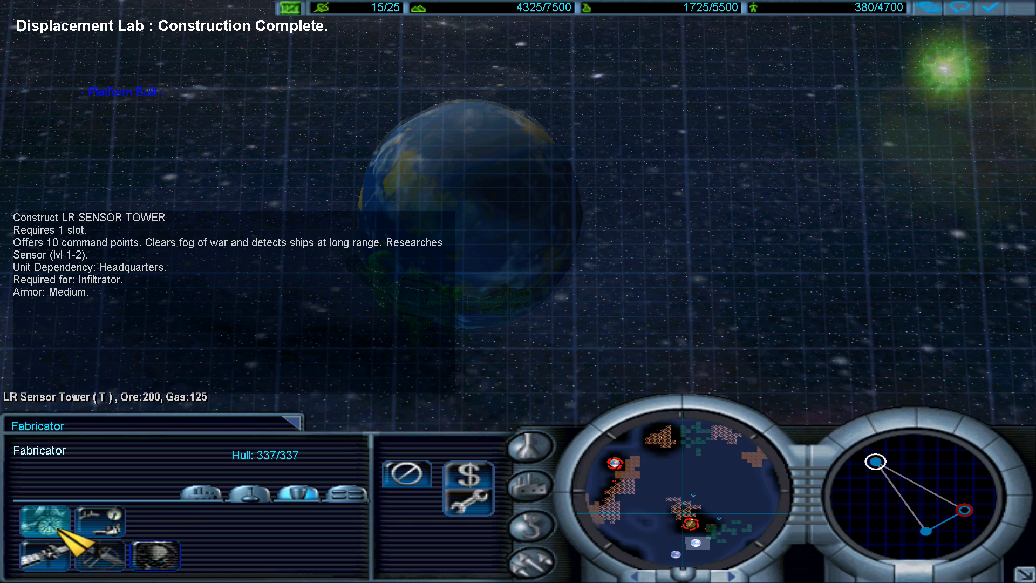
click(45, 524)
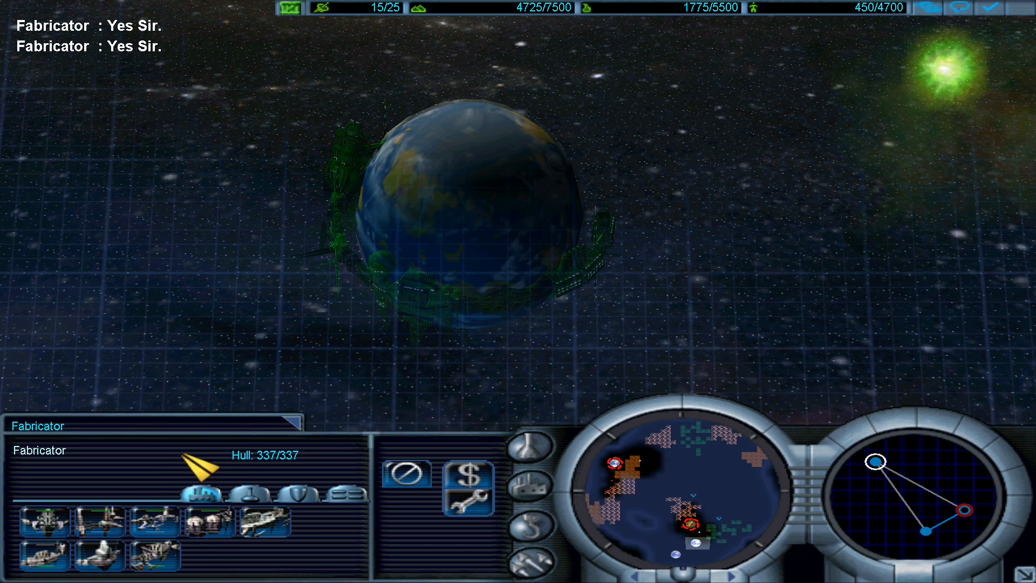
click(41, 559)
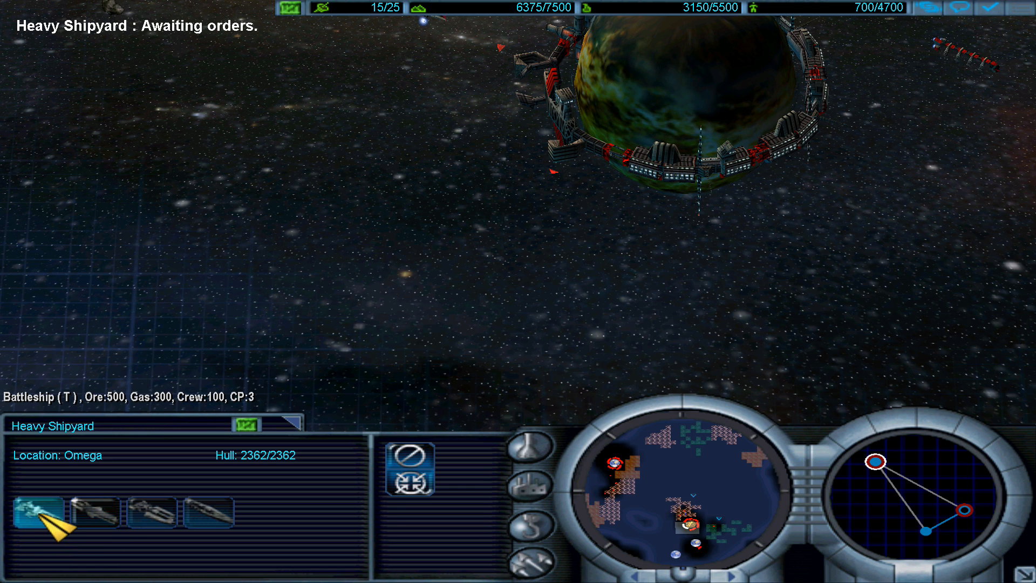
Queue three battleships at the heavy shipyard.
click(39, 514)
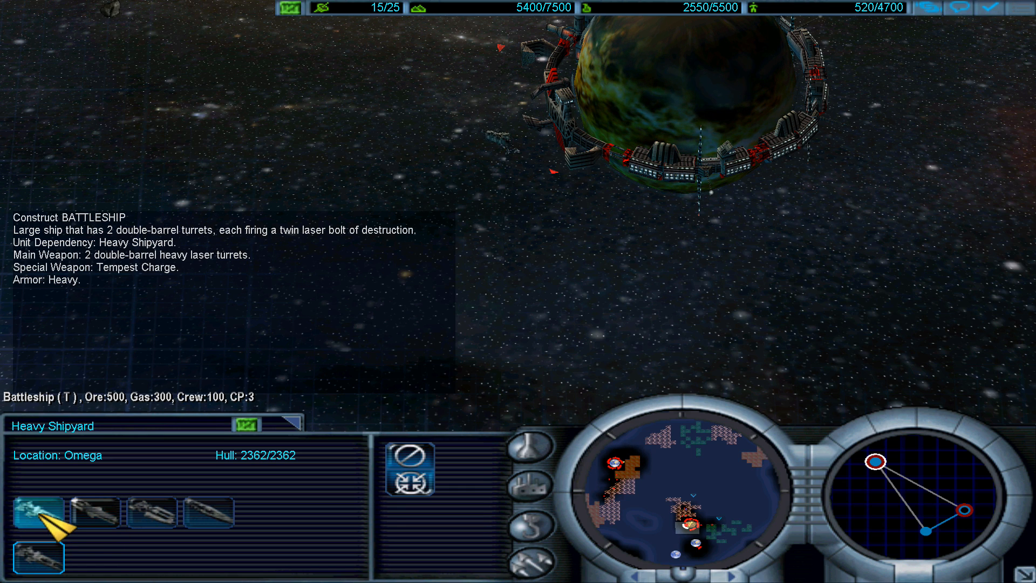
click(37, 511)
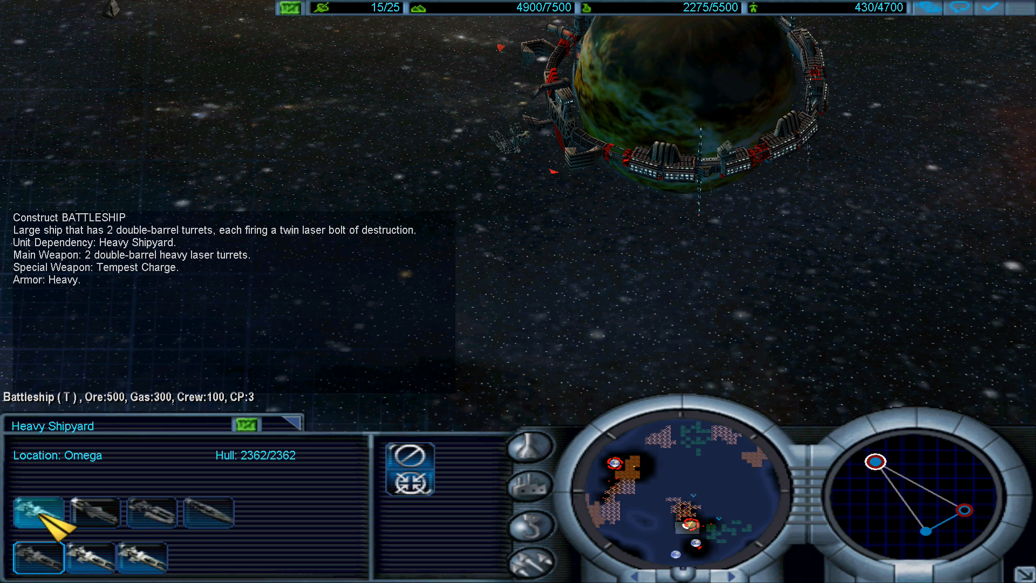
click(32, 512)
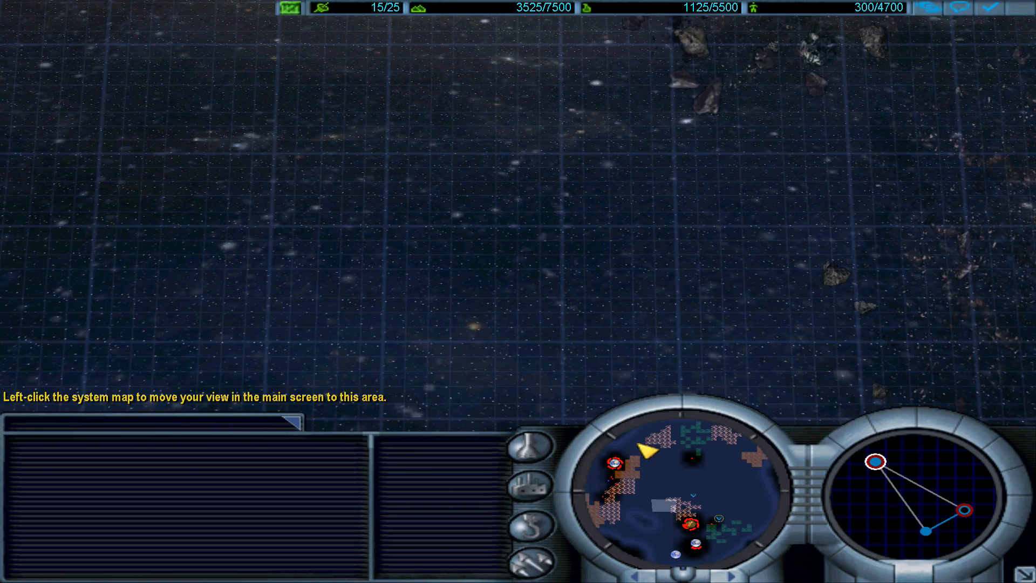
click(688, 526)
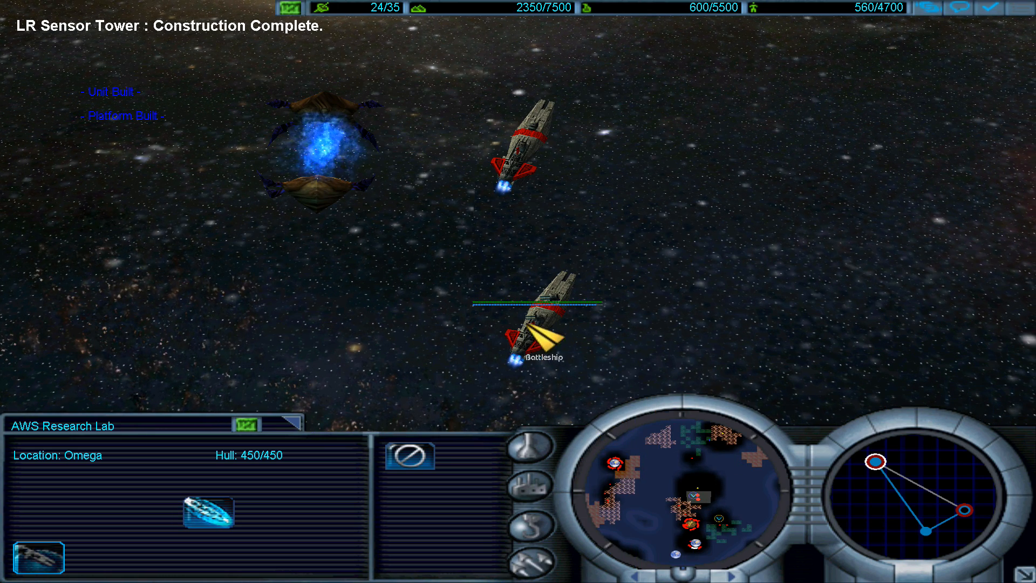
mouse_move(964, 511)
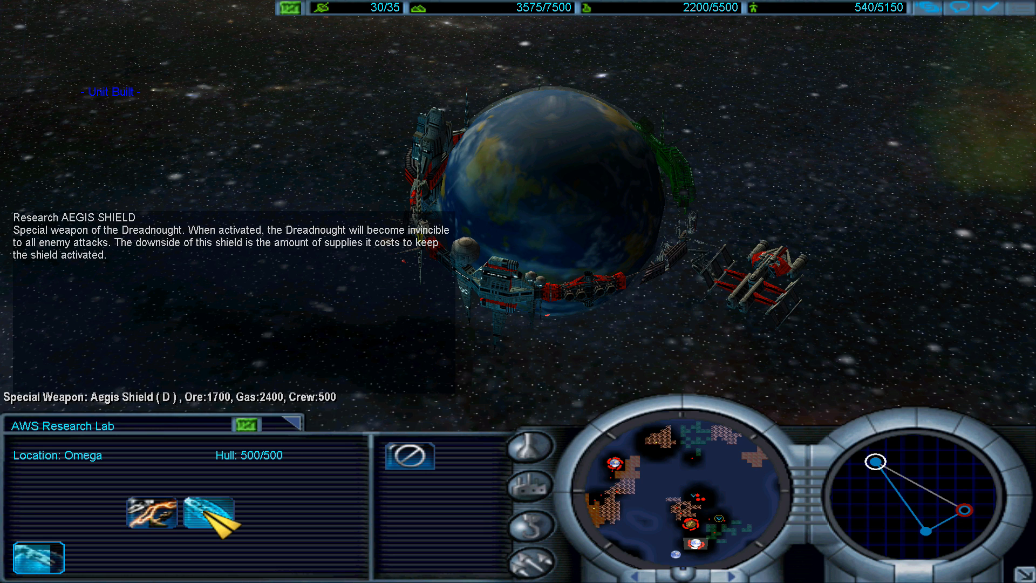
Request Aegis Shield research at the AWS Research Lab, refused for insufficient gas.
click(209, 519)
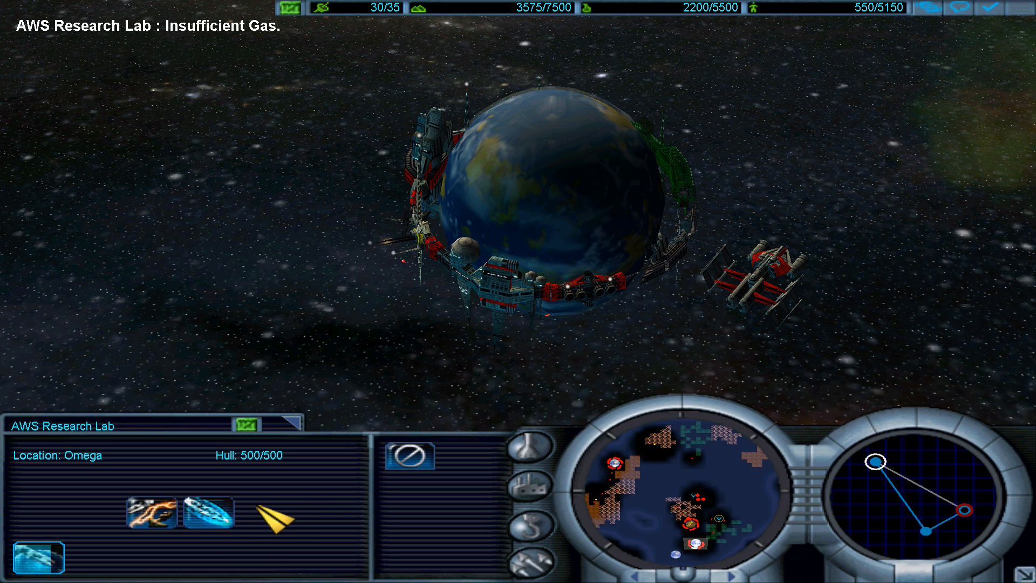
mouse_move(207, 524)
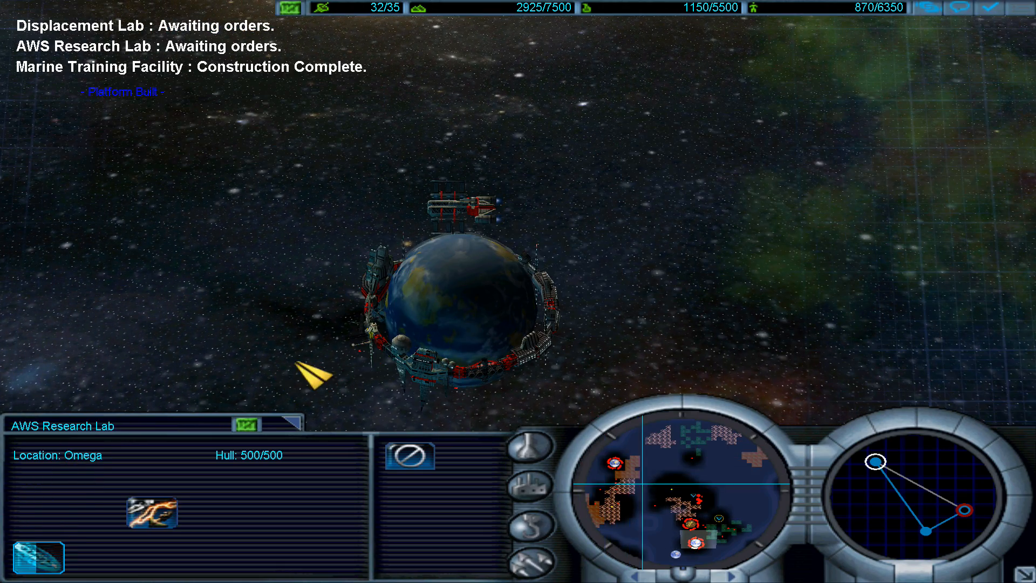
mouse_move(153, 524)
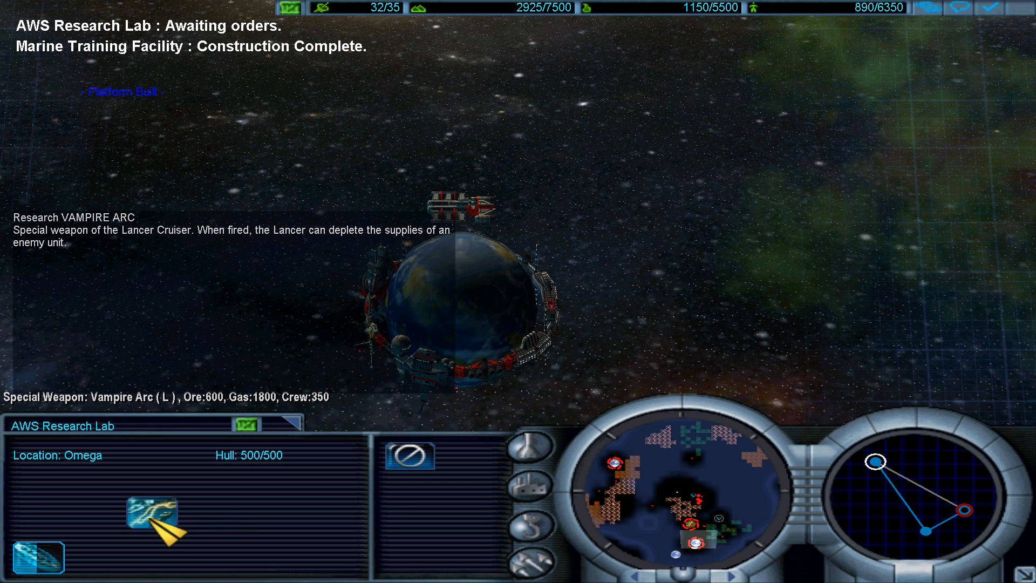
Request Vampire Arc research, then try recruiting Admirals Halsey, Benson and another at the Naval Academy.
click(150, 517)
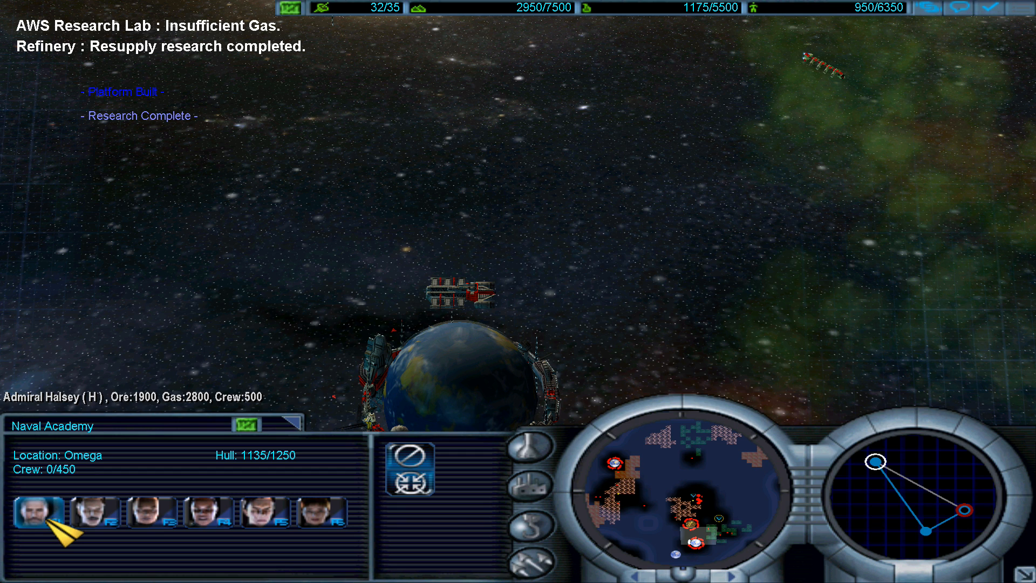
click(86, 520)
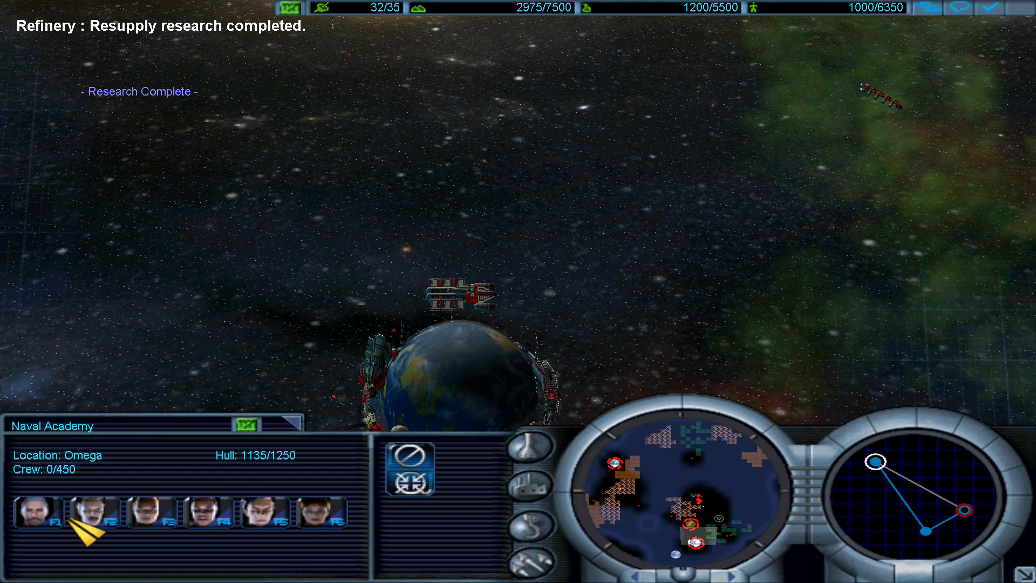
click(163, 522)
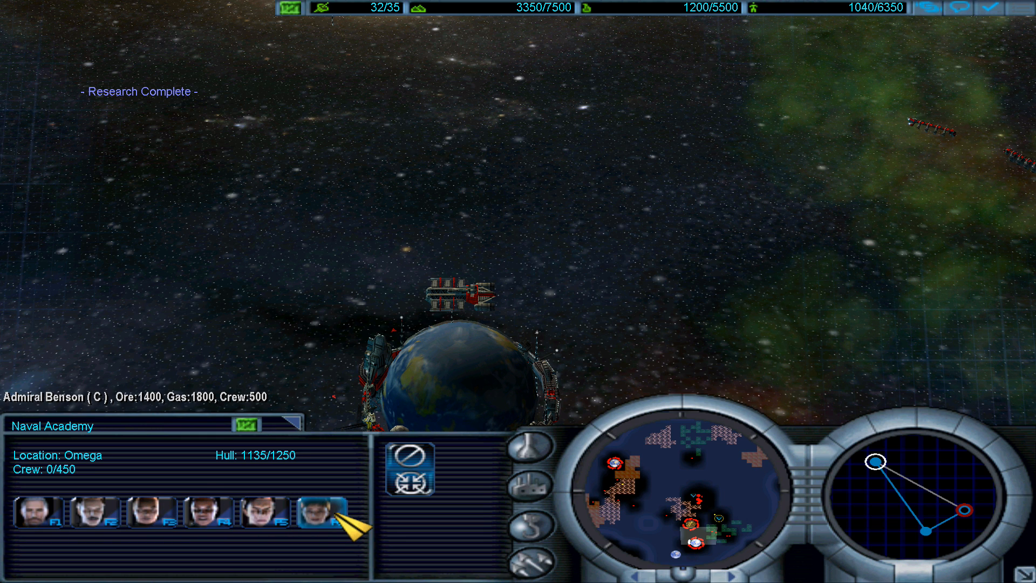
click(41, 518)
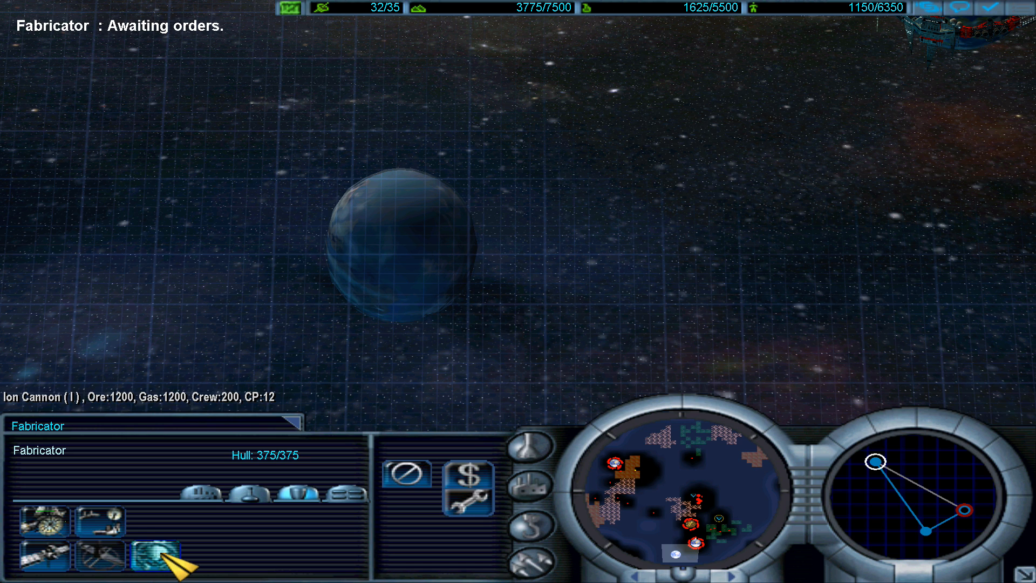
Give the fabricator build orders: an ion cannon, then a refinery on the new planet.
click(153, 557)
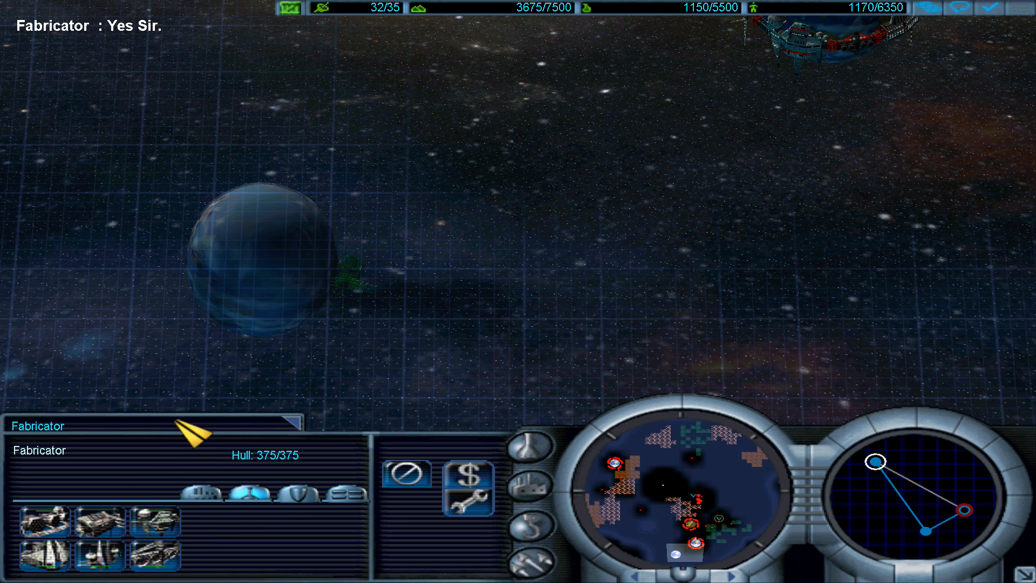
mouse_move(97, 533)
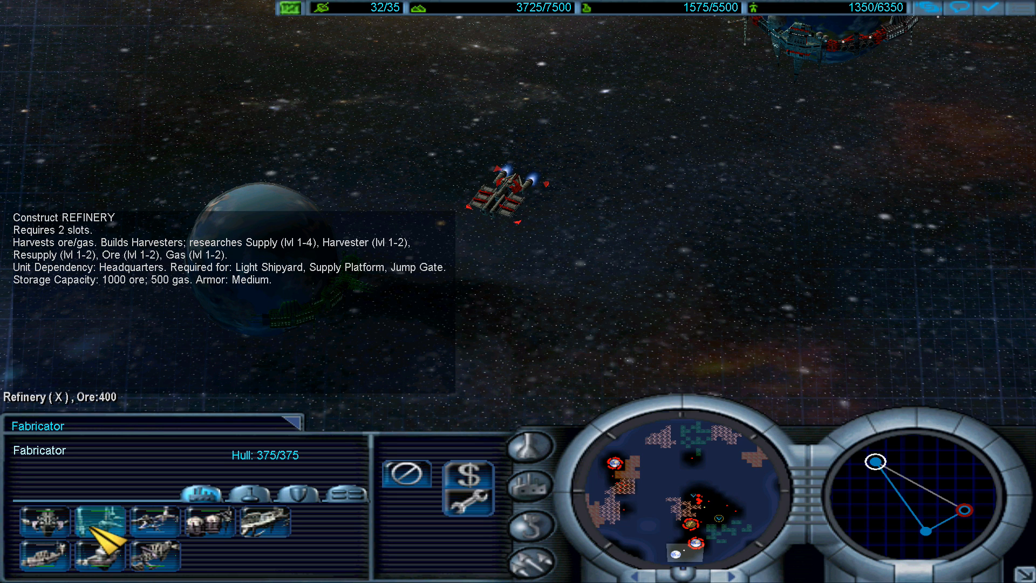
click(102, 525)
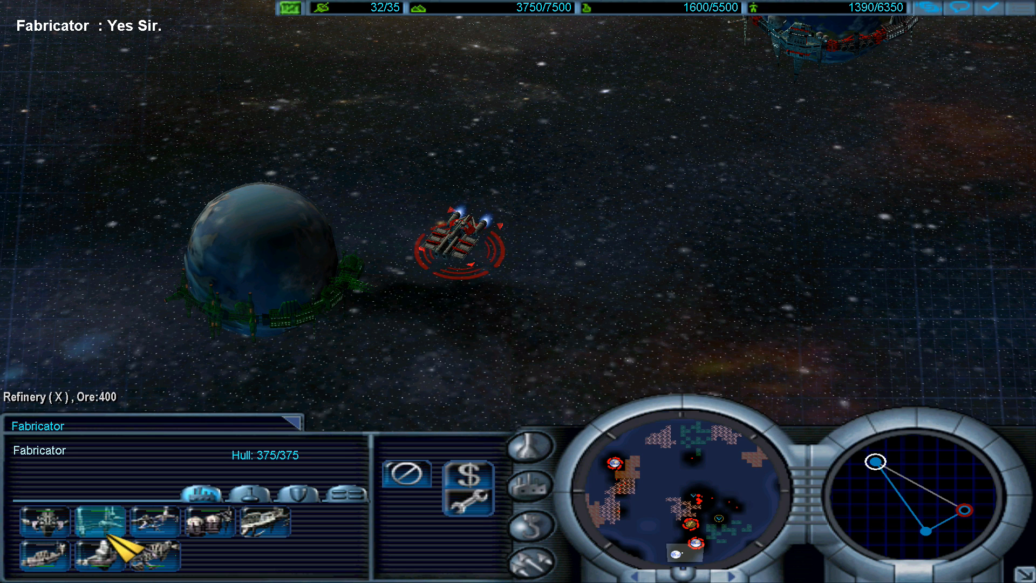
mouse_move(41, 524)
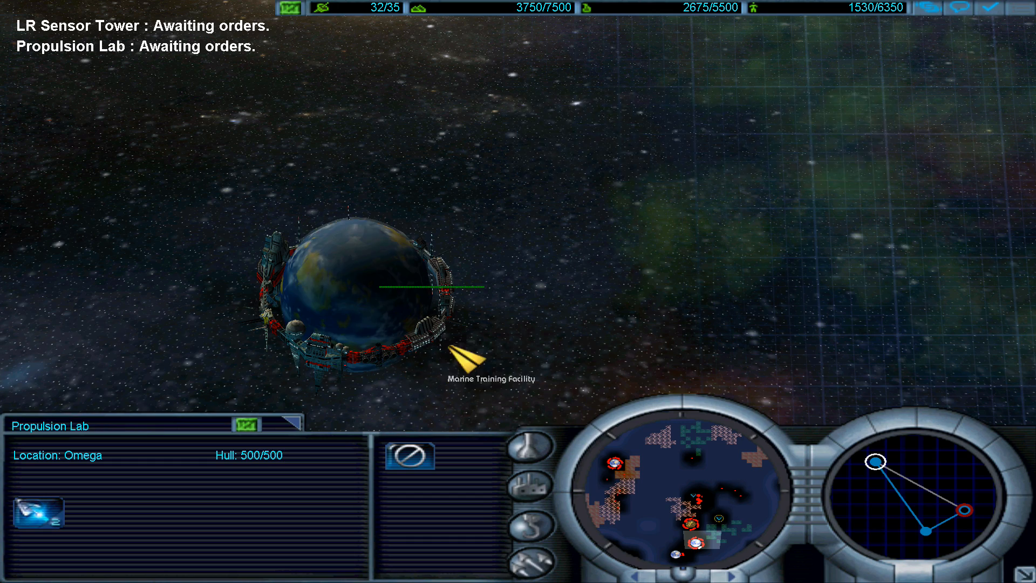
mouse_move(41, 518)
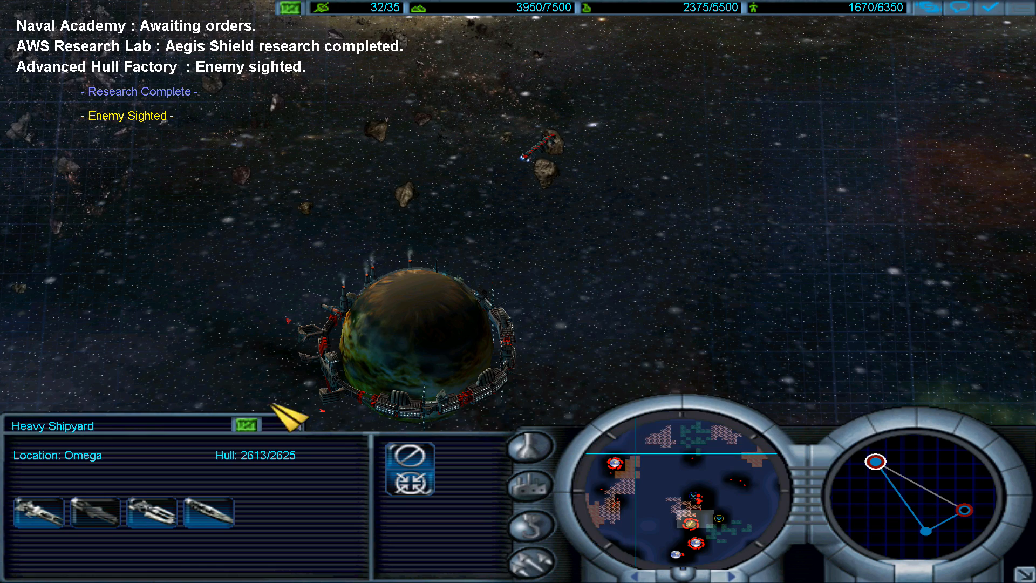
Queue three more dreadnoughts at the heavy shipyard and issue the fabricator another build order.
click(206, 521)
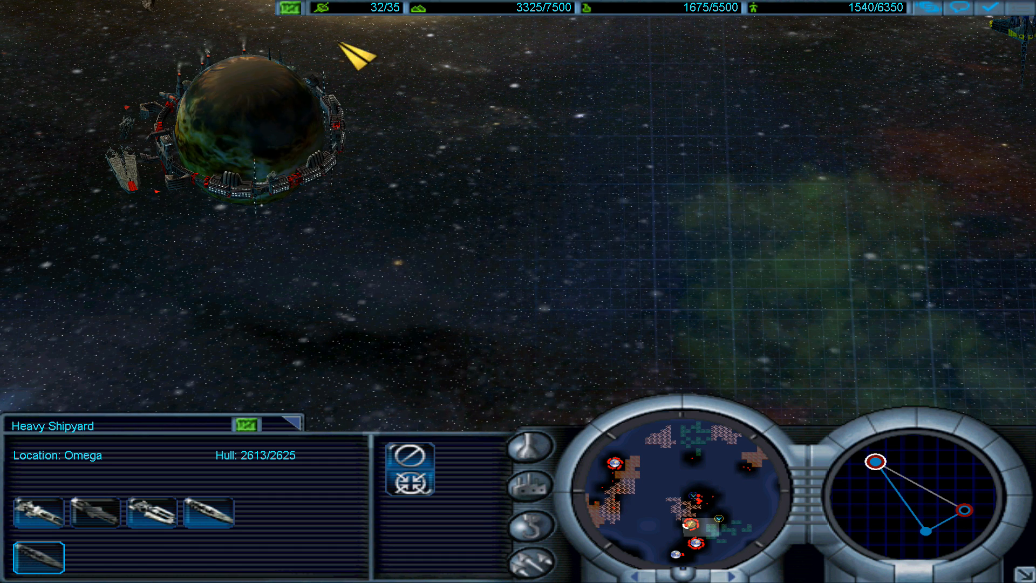
mouse_move(208, 518)
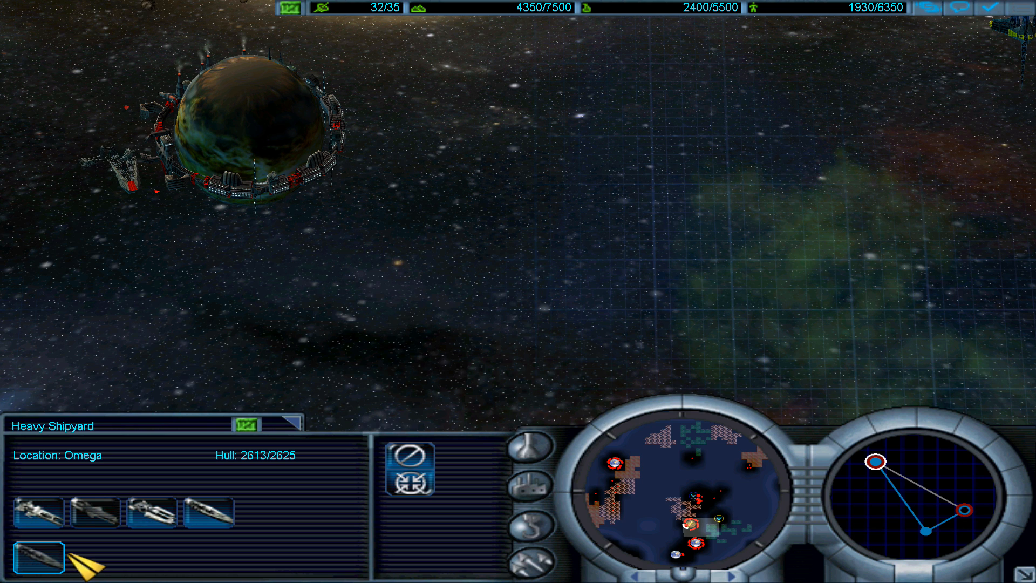
mouse_move(156, 521)
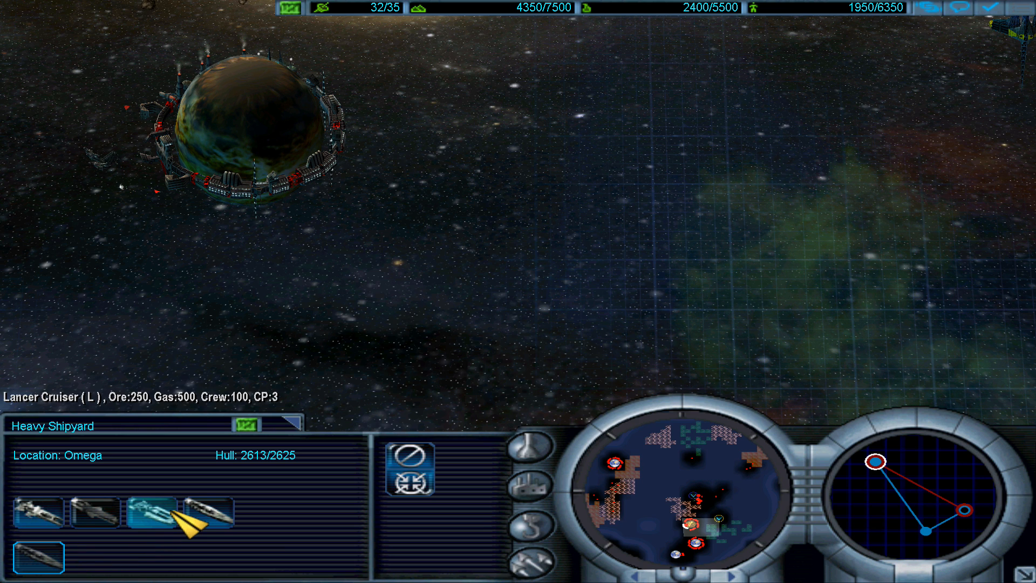
click(205, 518)
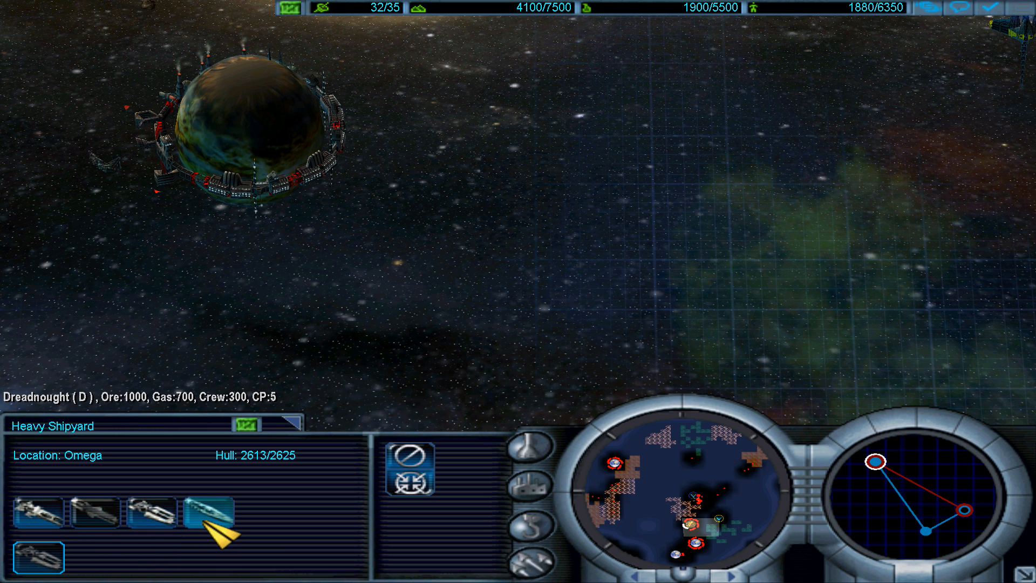
click(209, 514)
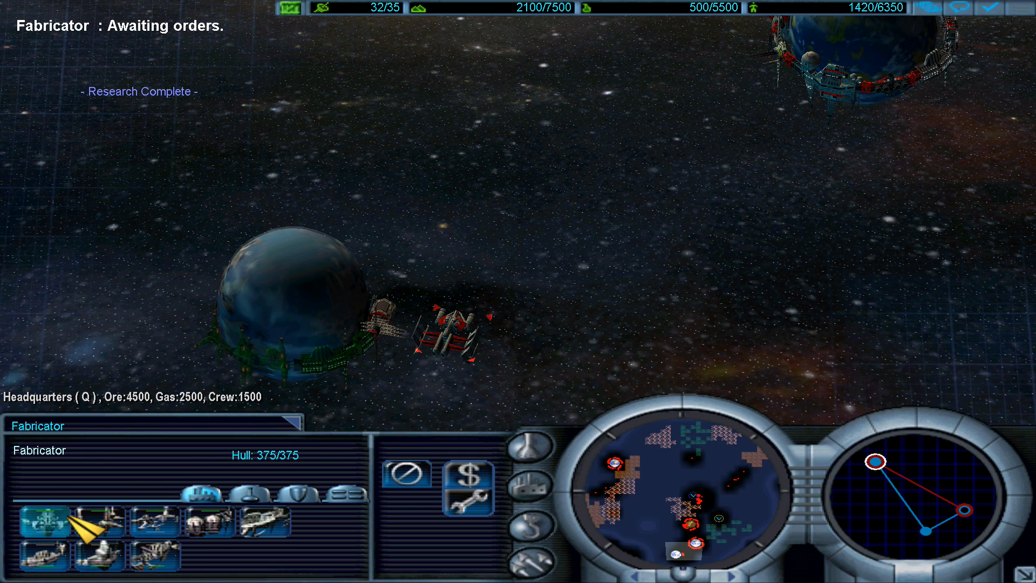
click(157, 527)
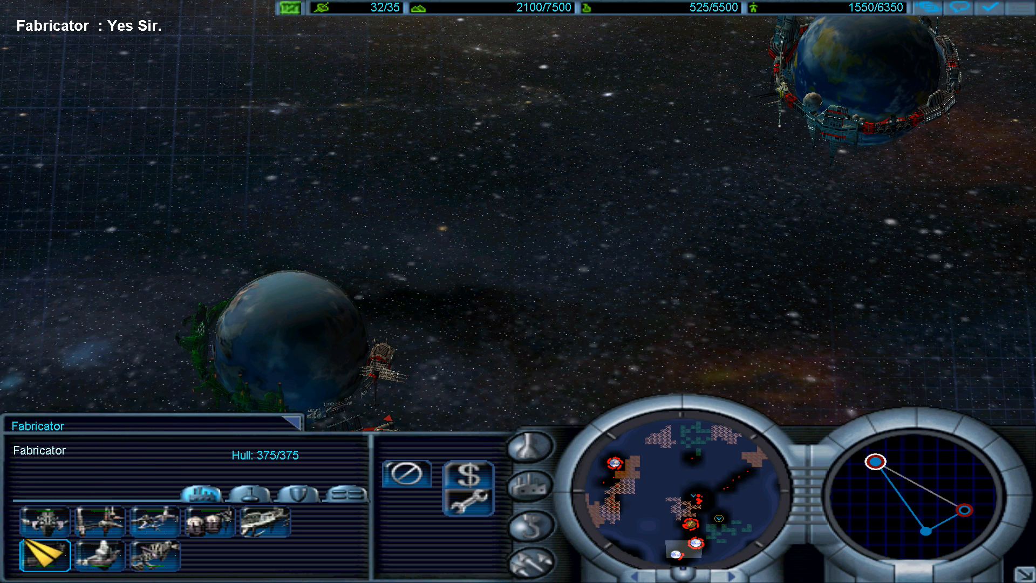
Issue the fabricator a new order before reviewing the research lab and Omega 3 platforms.
click(45, 559)
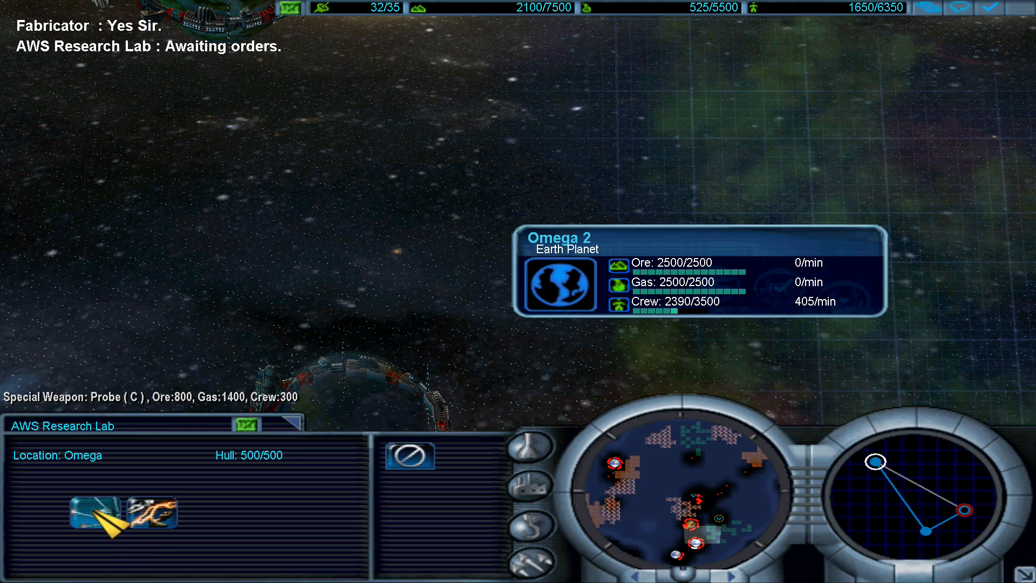
mouse_move(95, 519)
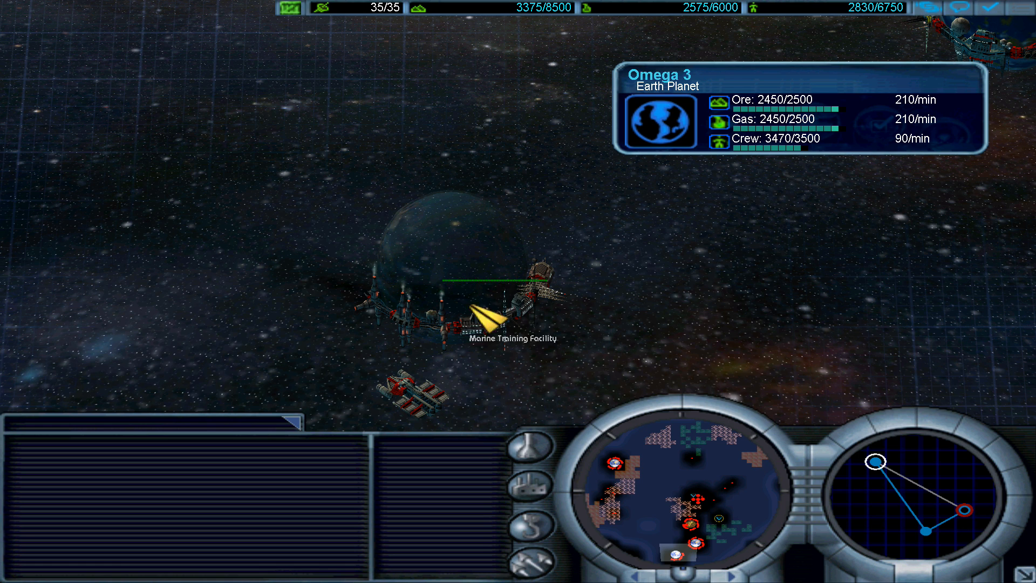
click(413, 393)
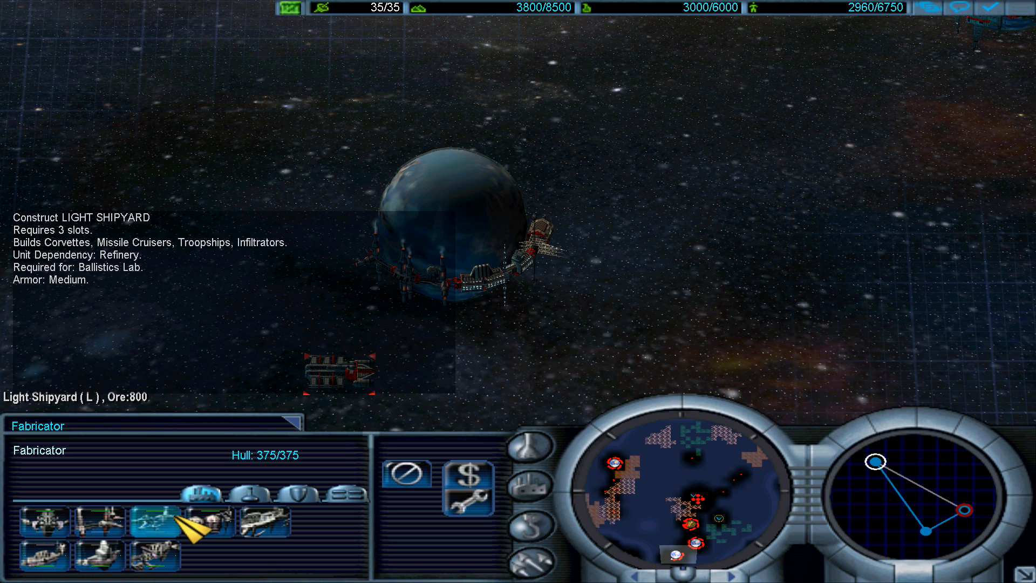
mouse_move(88, 525)
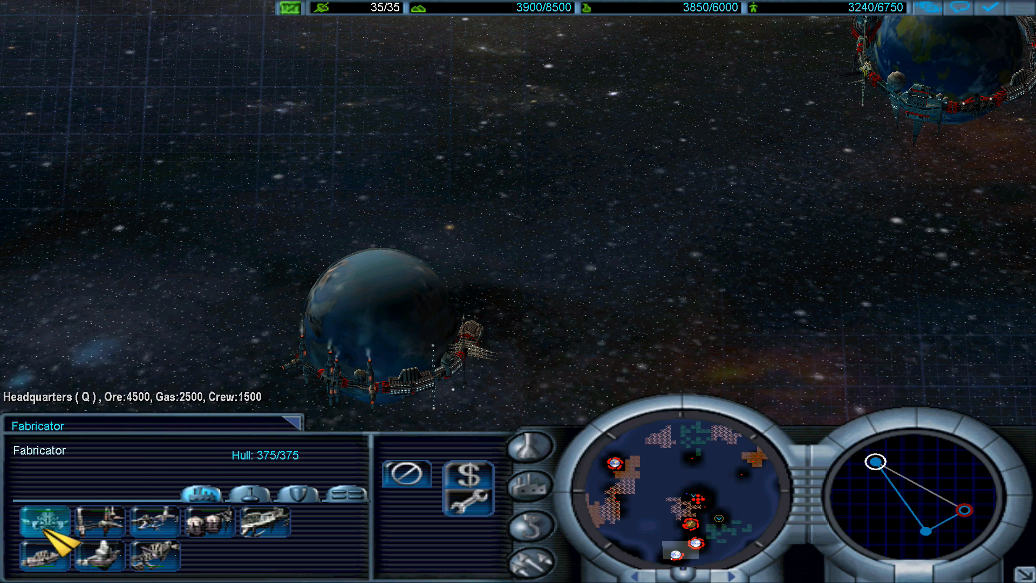
mouse_move(42, 531)
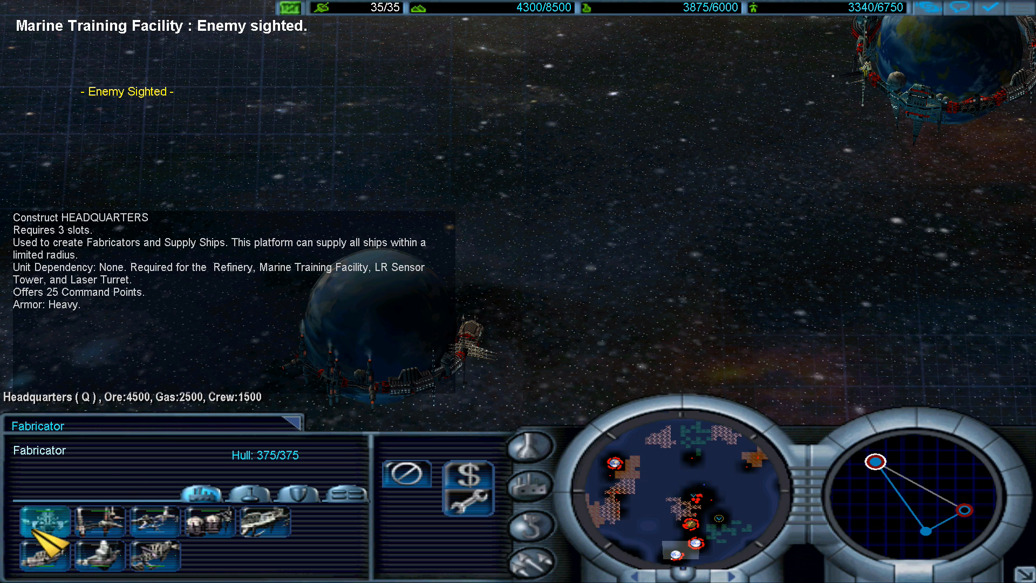
click(43, 518)
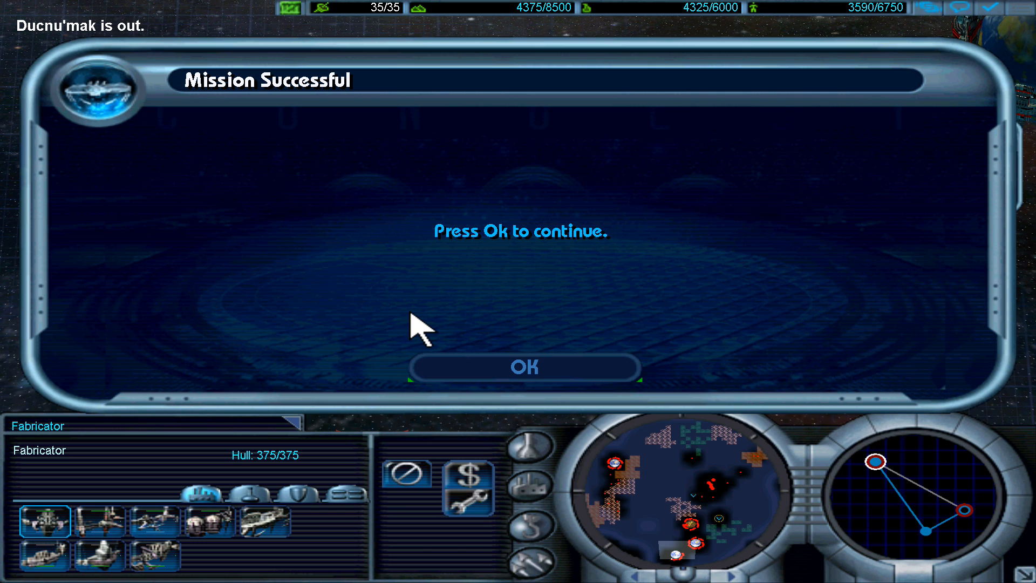
mouse_move(472, 382)
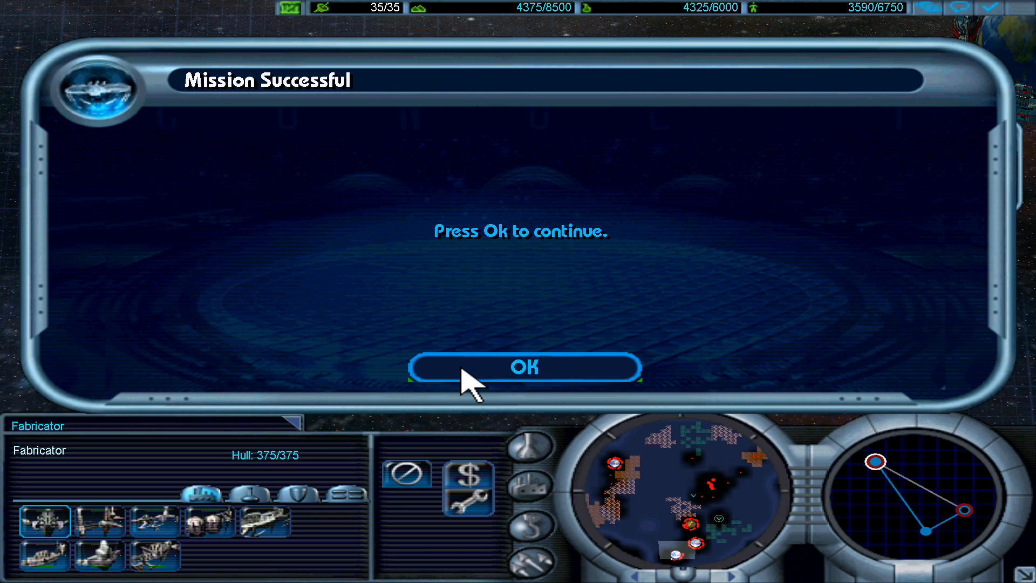
Acknowledge the Mission Successful dialog to reach the You Win! score table.
click(526, 368)
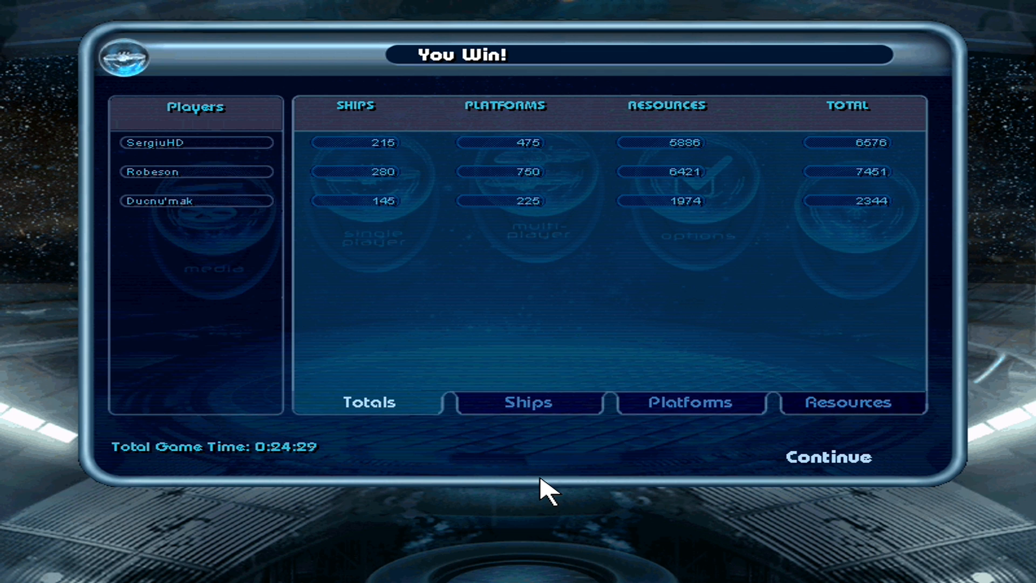
mouse_move(492, 431)
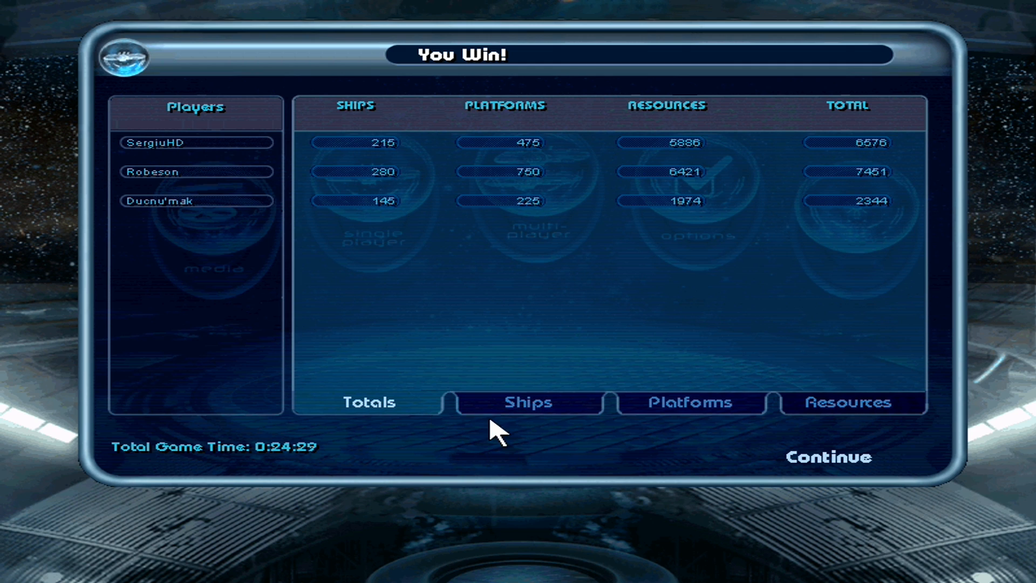
mouse_move(810, 475)
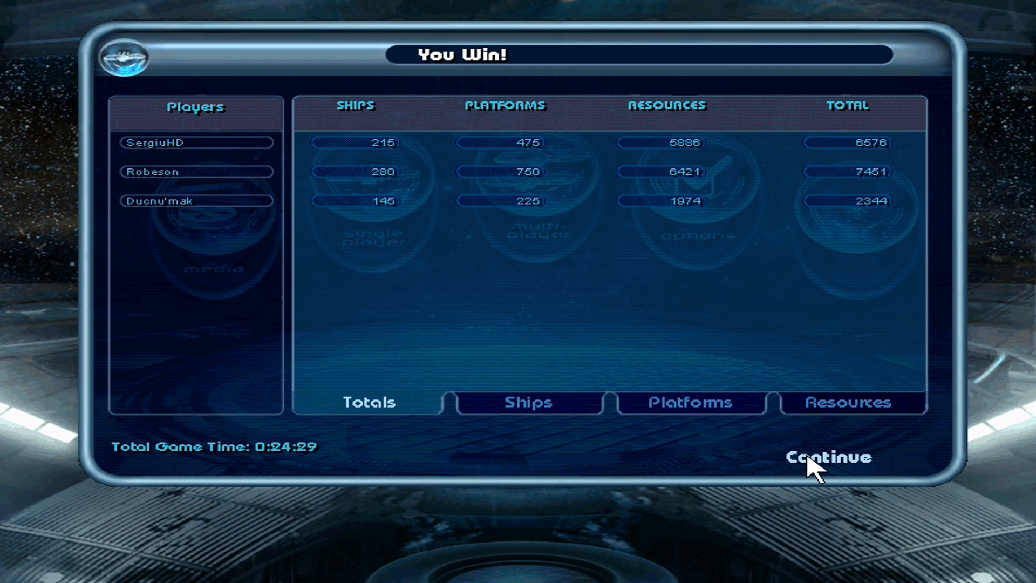